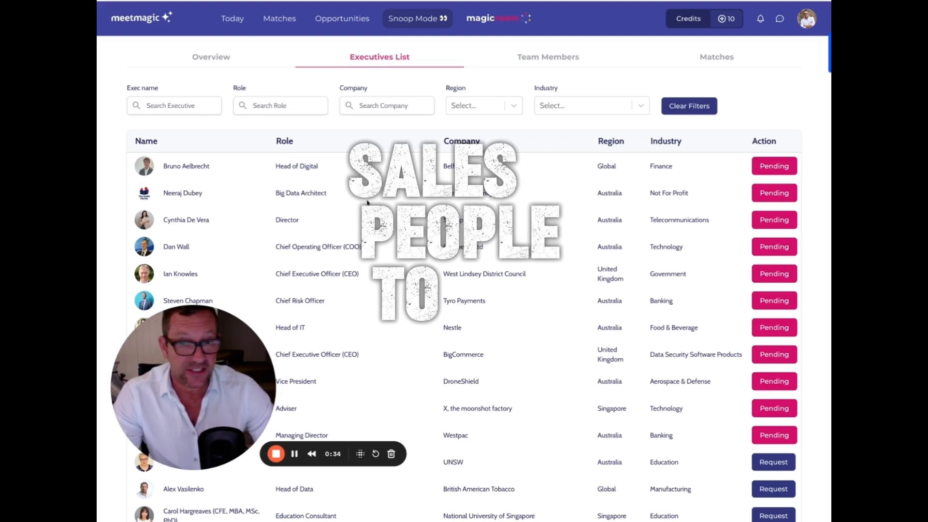
pyautogui.scroll(-3)
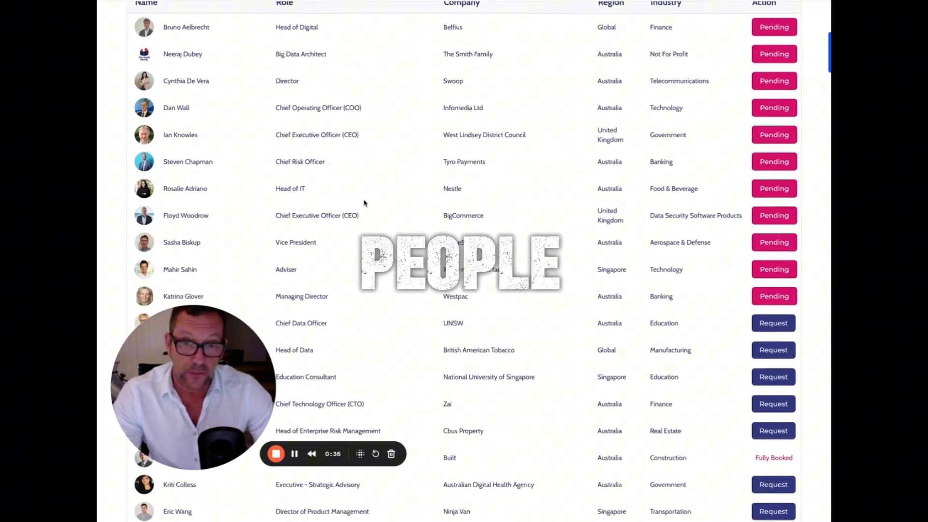
pyautogui.scroll(-3)
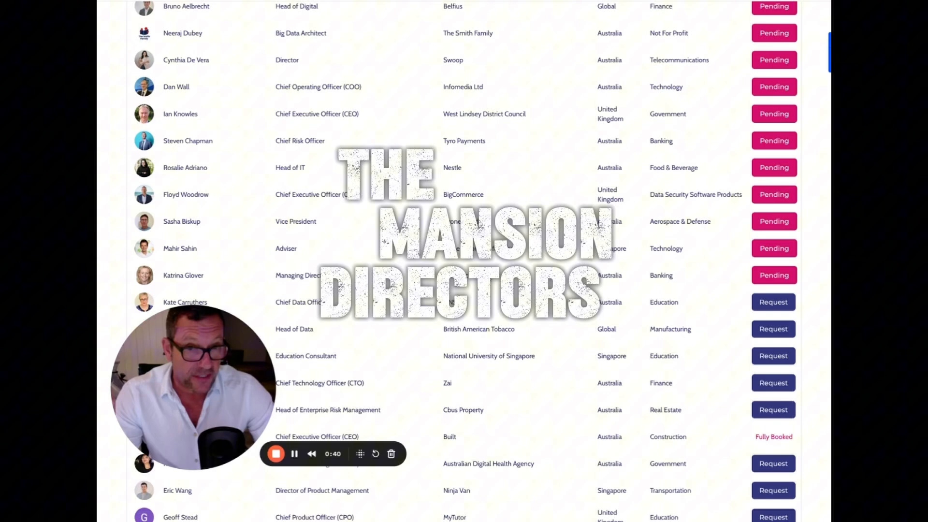
pyautogui.scroll(-3)
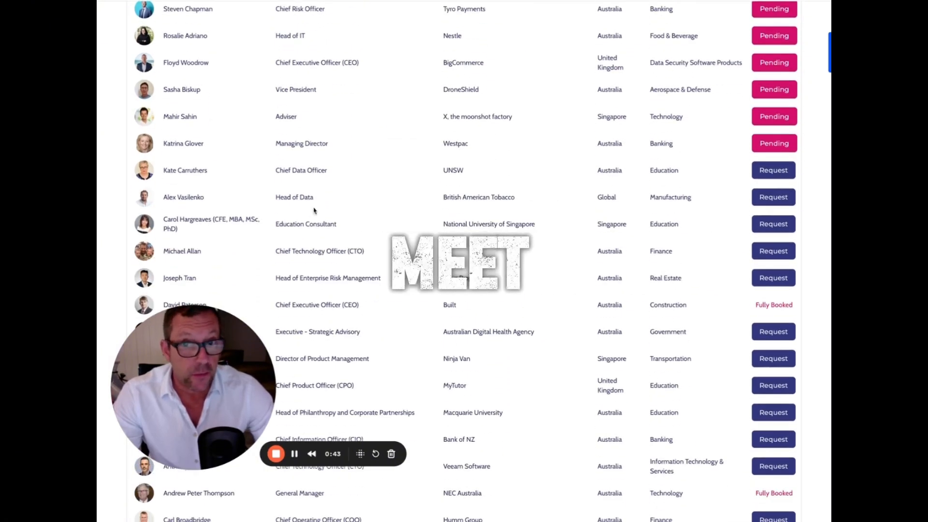